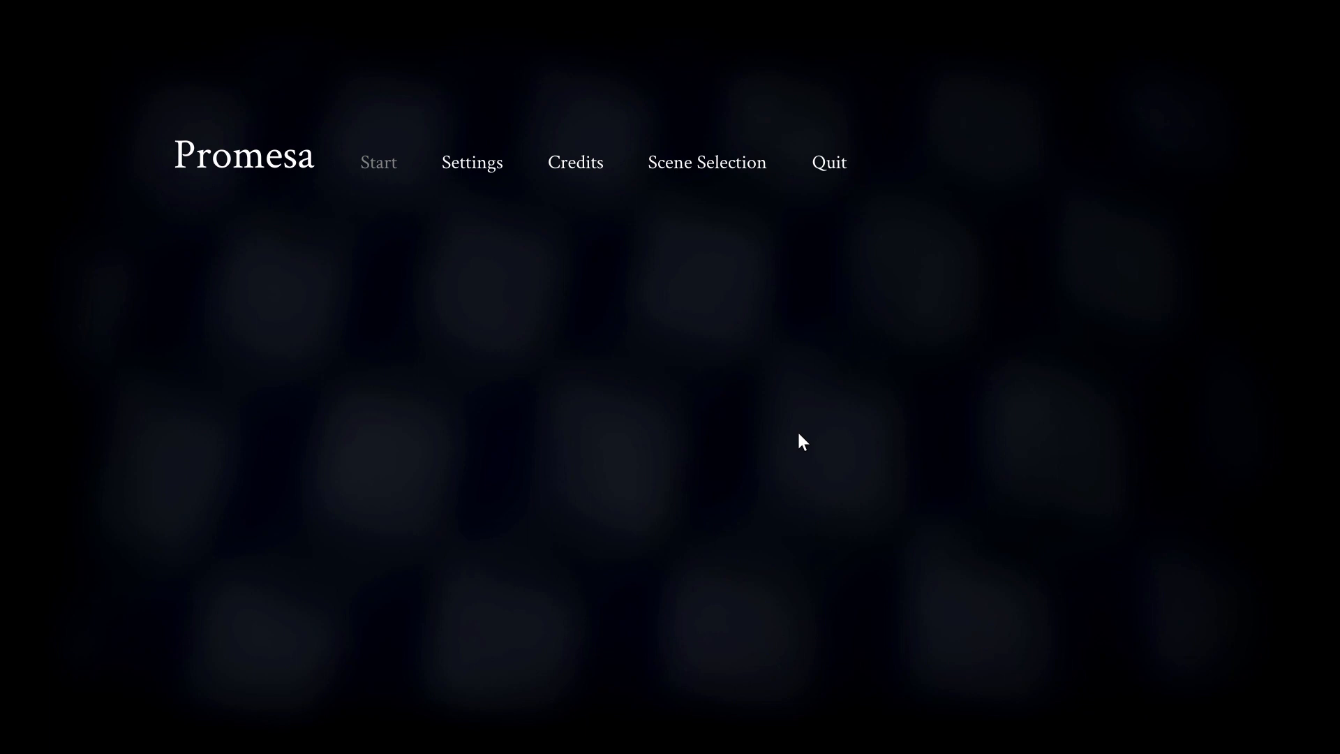
{"action": "left_click", "coordinate": [378, 162]}
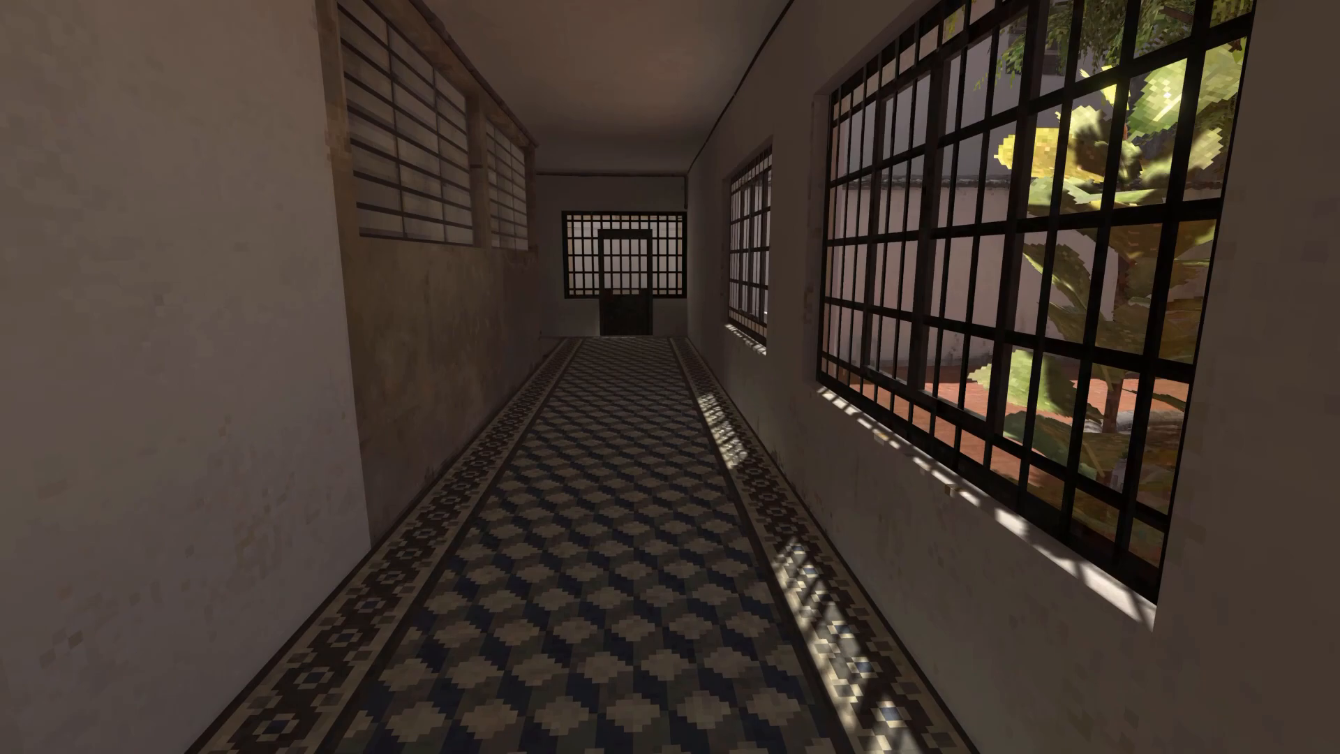
{"action": "mouse_move", "coordinate": [670, 377]}
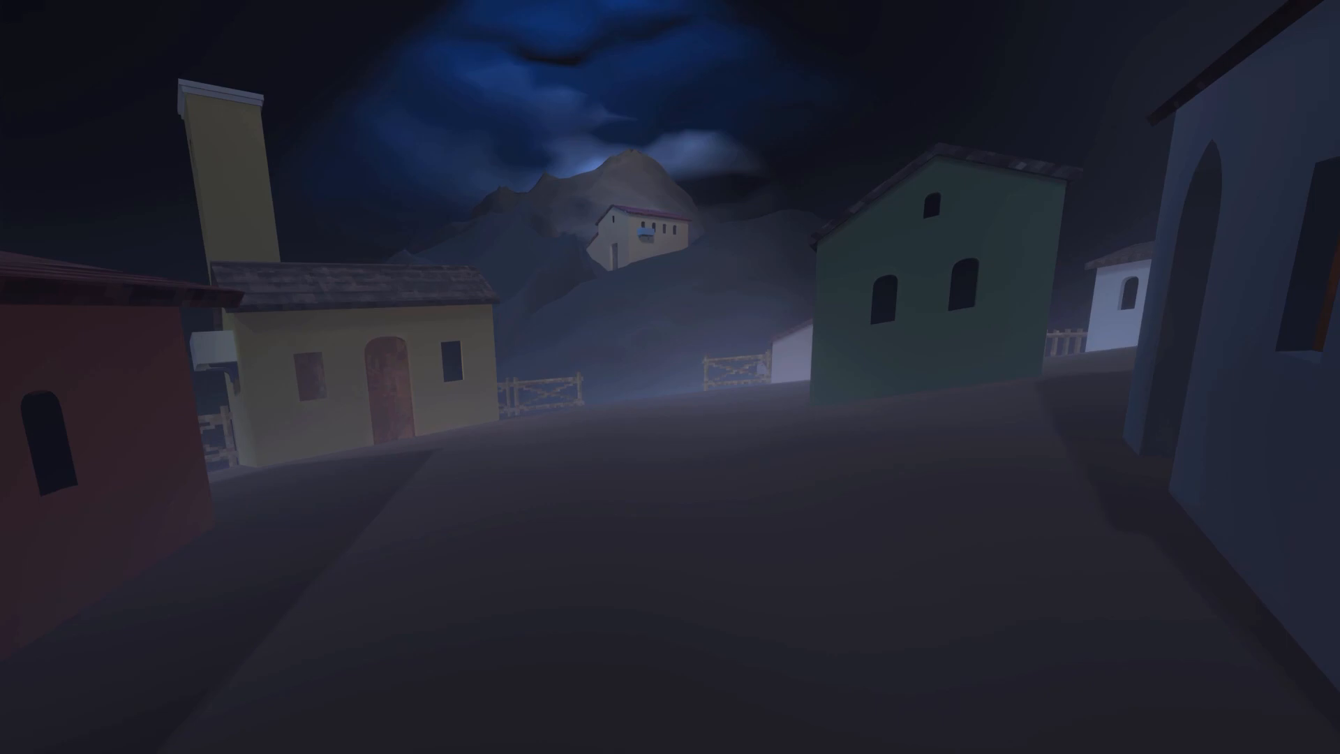
{"action": "mouse_move", "coordinate": [670, 377]}
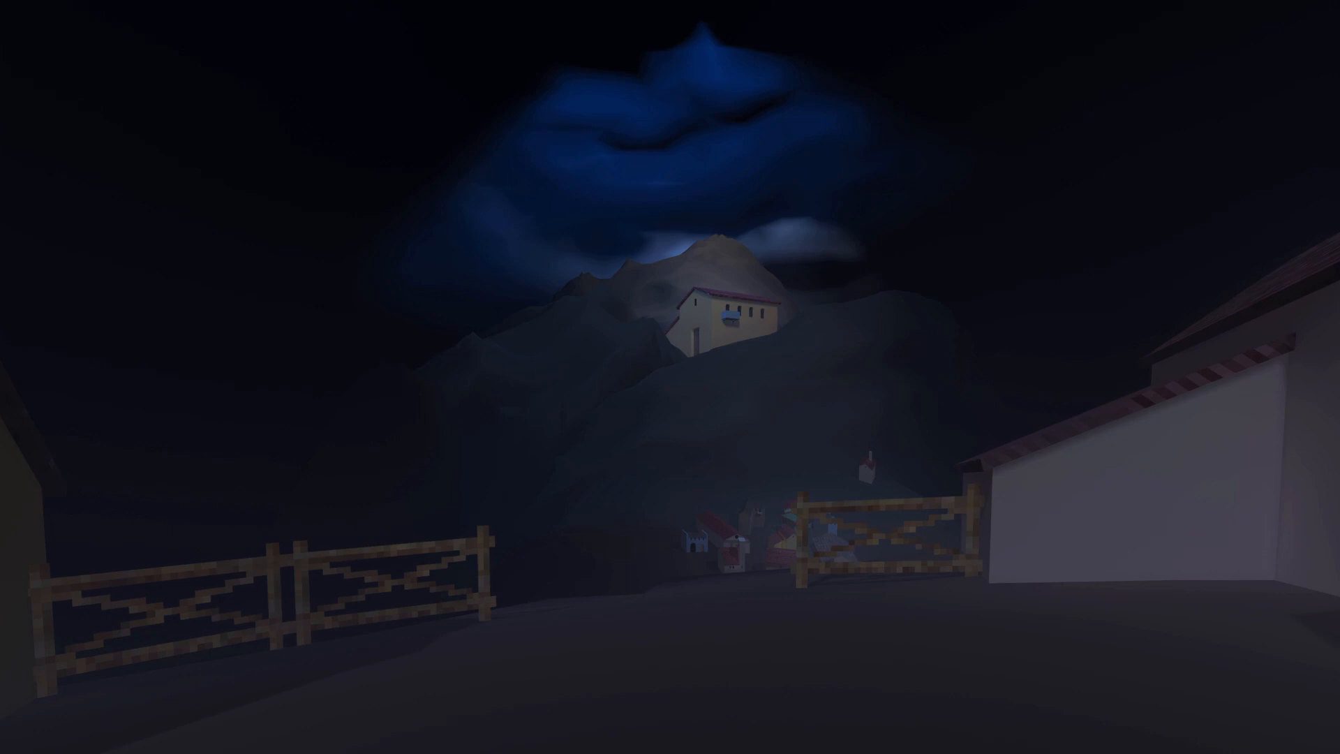